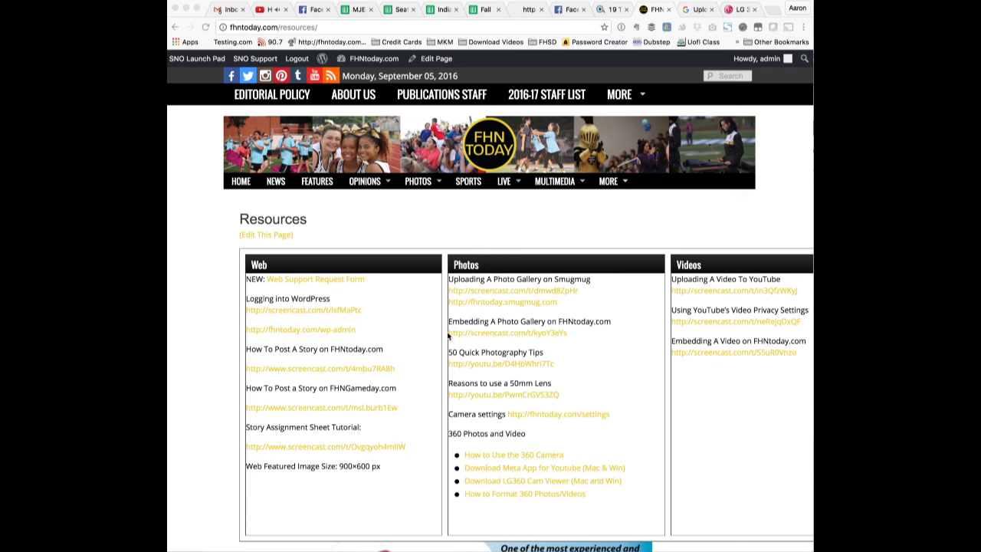
pyautogui.moveTo(469, 443)
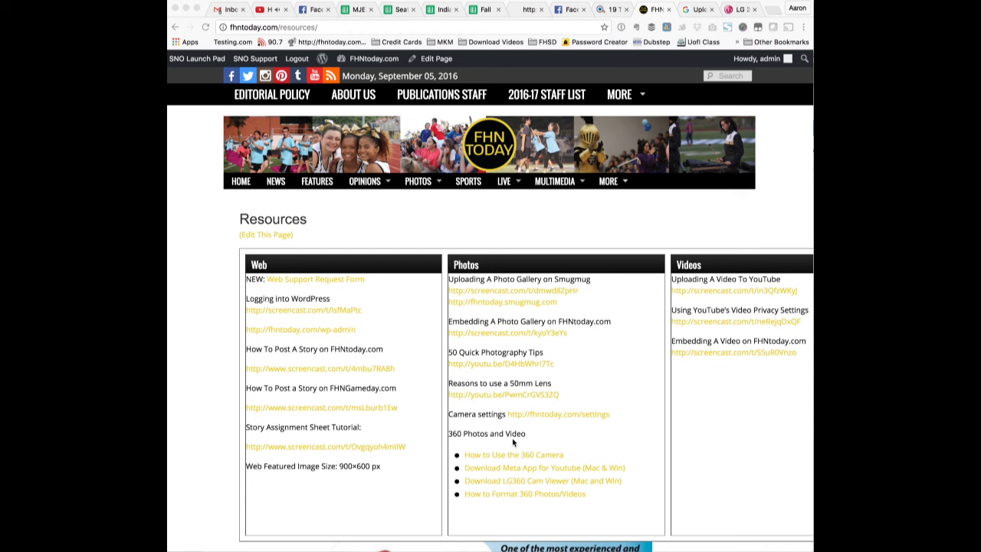
pyautogui.moveTo(506, 482)
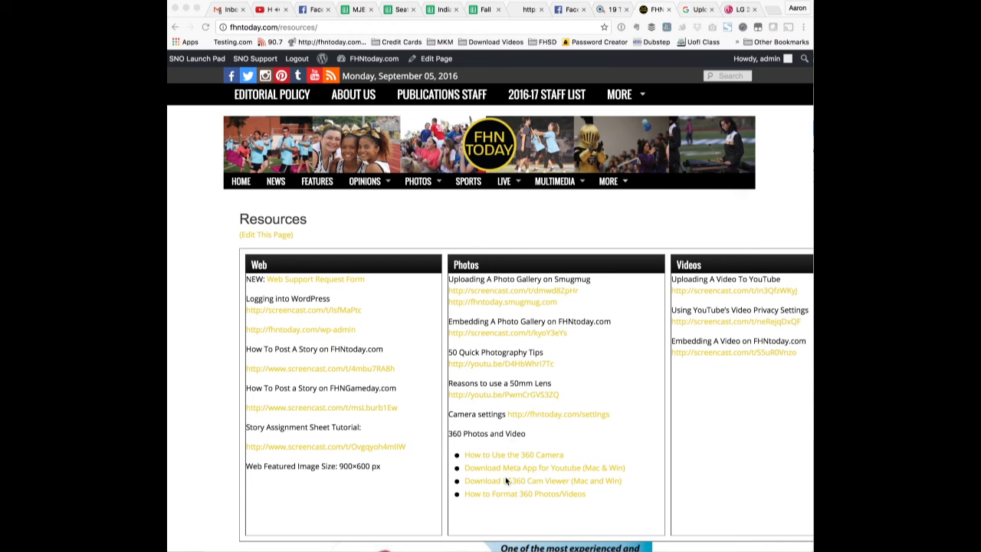
pyautogui.moveTo(509, 485)
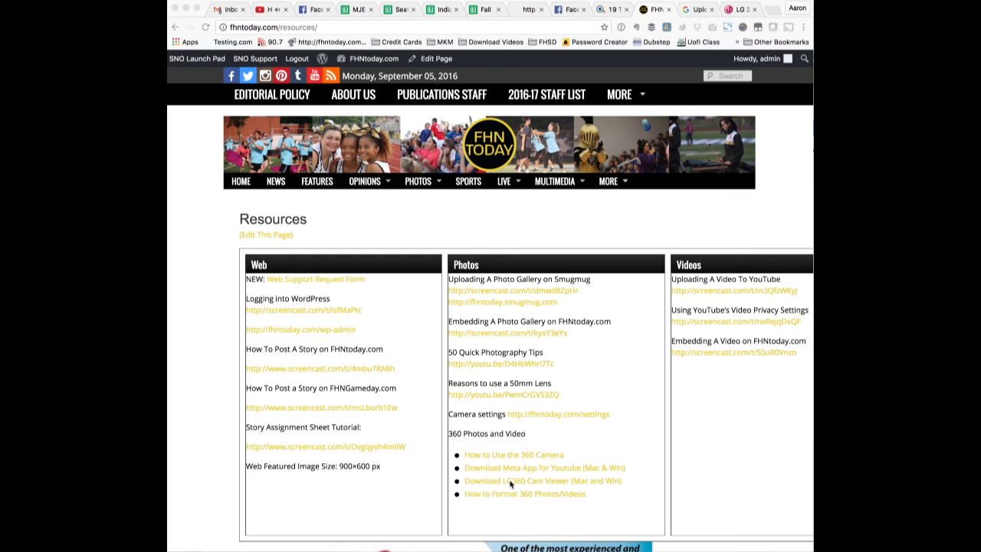
pyautogui.moveTo(514, 494)
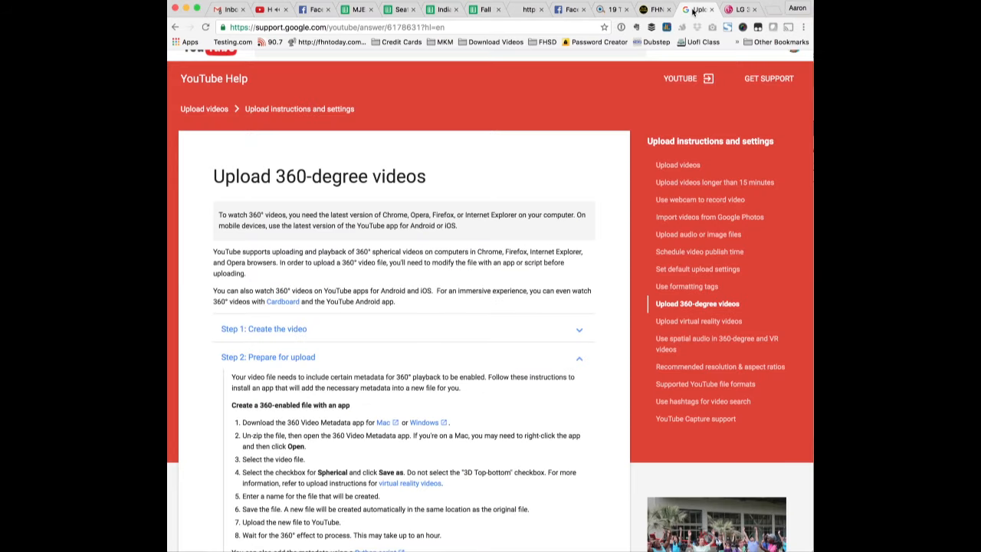
pyautogui.moveTo(634, 117)
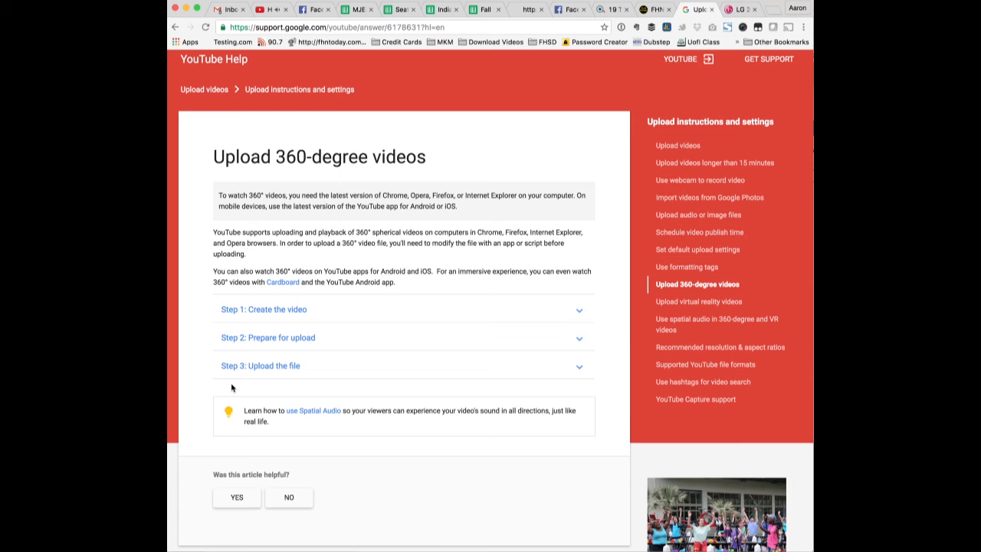
pyautogui.moveTo(288, 347)
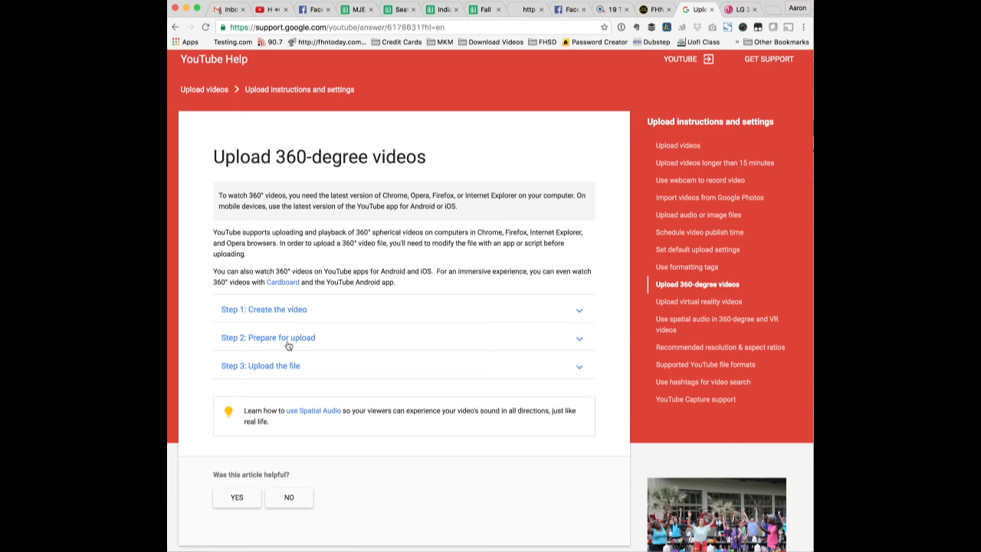
# Expand the 'Step 2: Prepare for upload' section to reveal the 360 metadata app steps
pyautogui.click(268, 337)
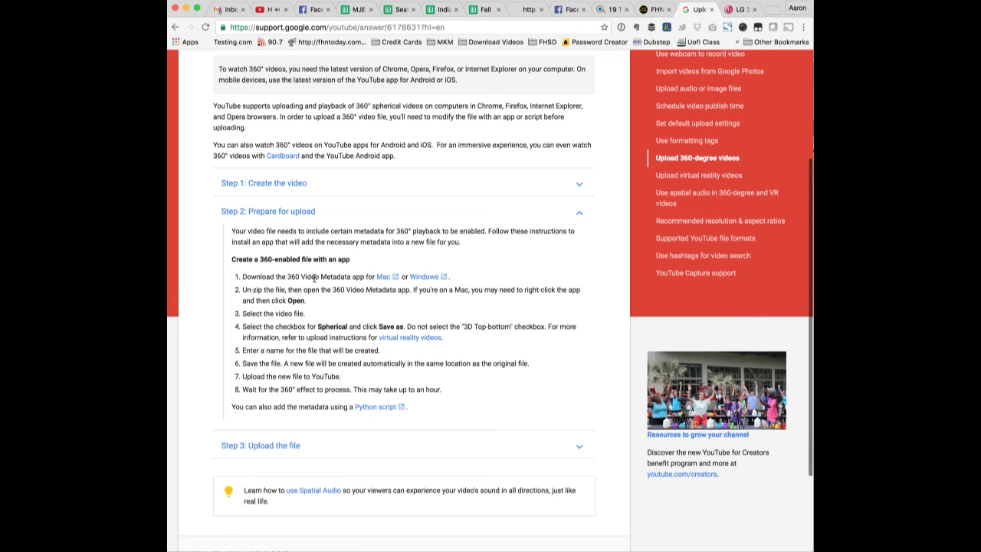
pyautogui.moveTo(394, 276)
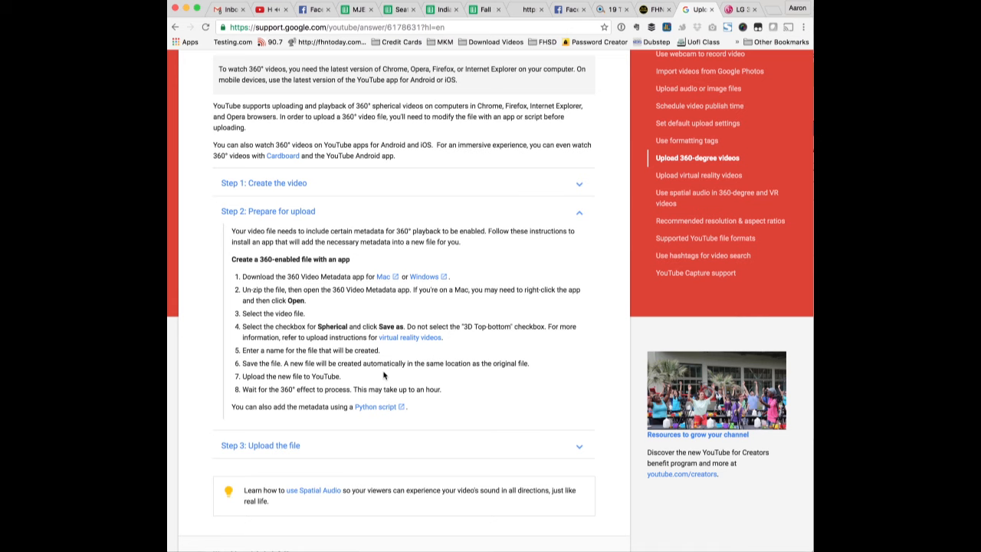
pyautogui.moveTo(459, 278)
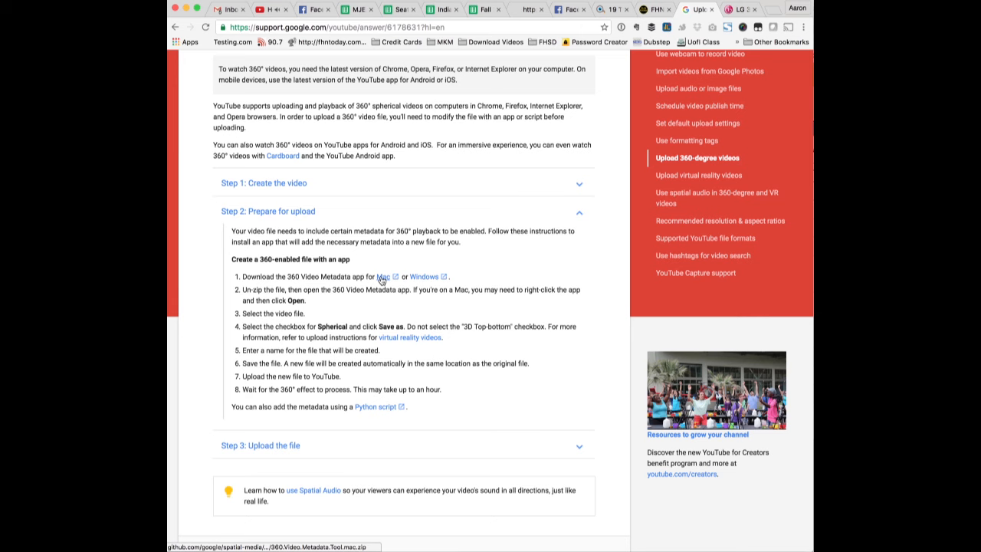
pyautogui.moveTo(423, 276)
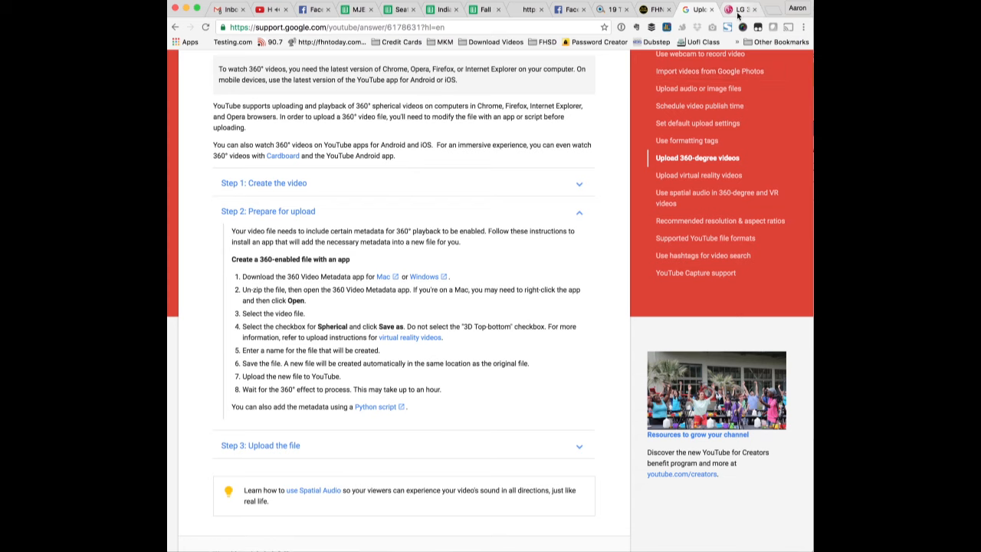
# Show the LG 360 Cam R105 support page's Software, Firmware & Drivers list with 360 CAM Viewer downloads
pyautogui.click(739, 9)
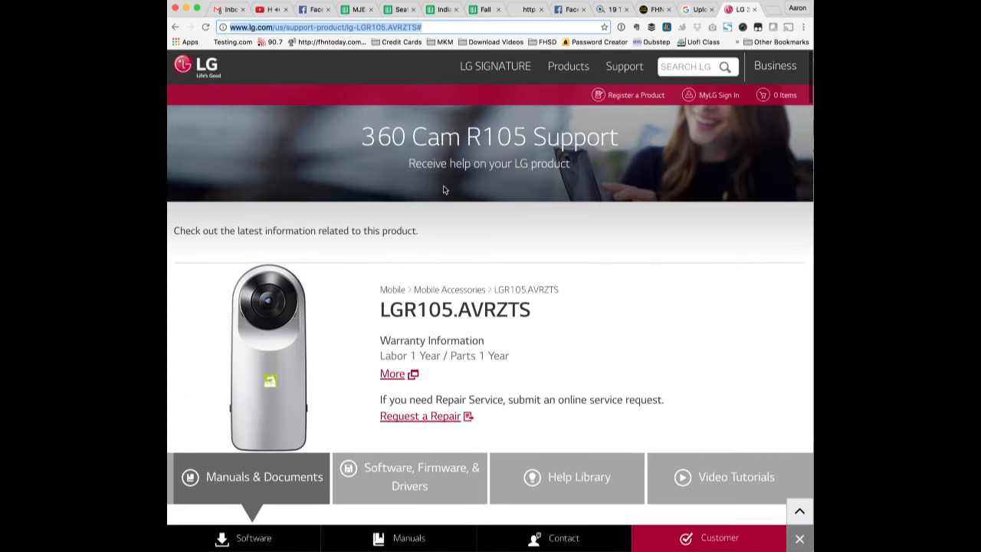
pyautogui.scroll(-3)
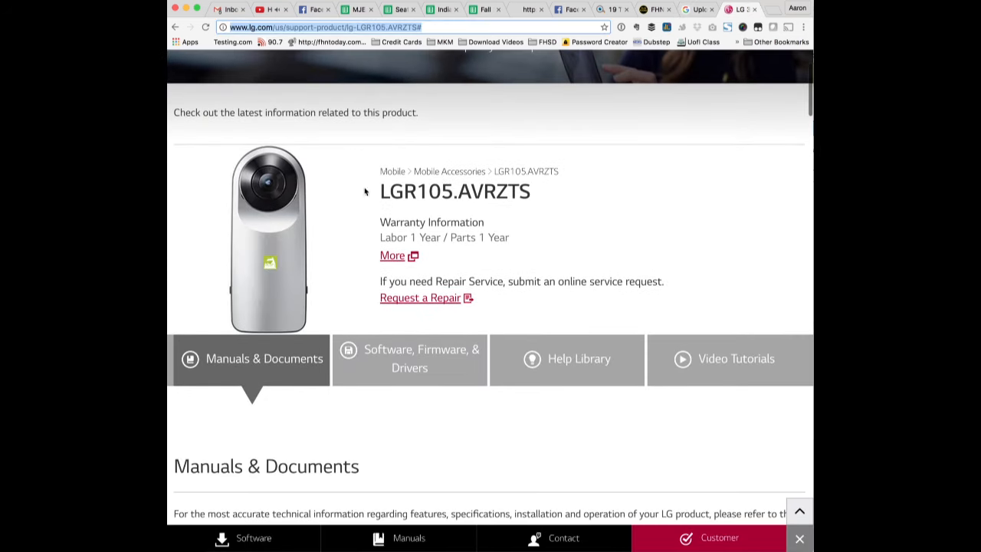
pyautogui.scroll(-3)
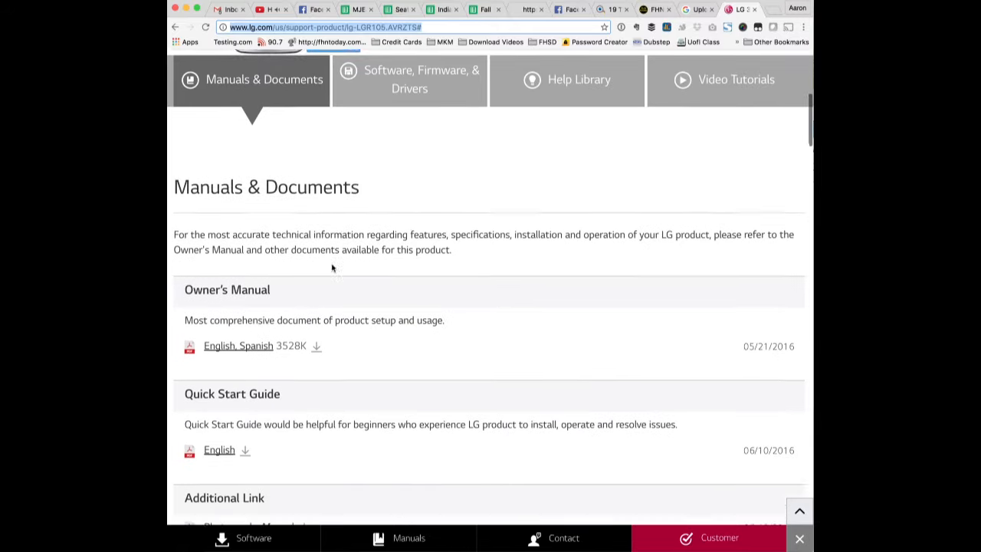
pyautogui.scroll(-3)
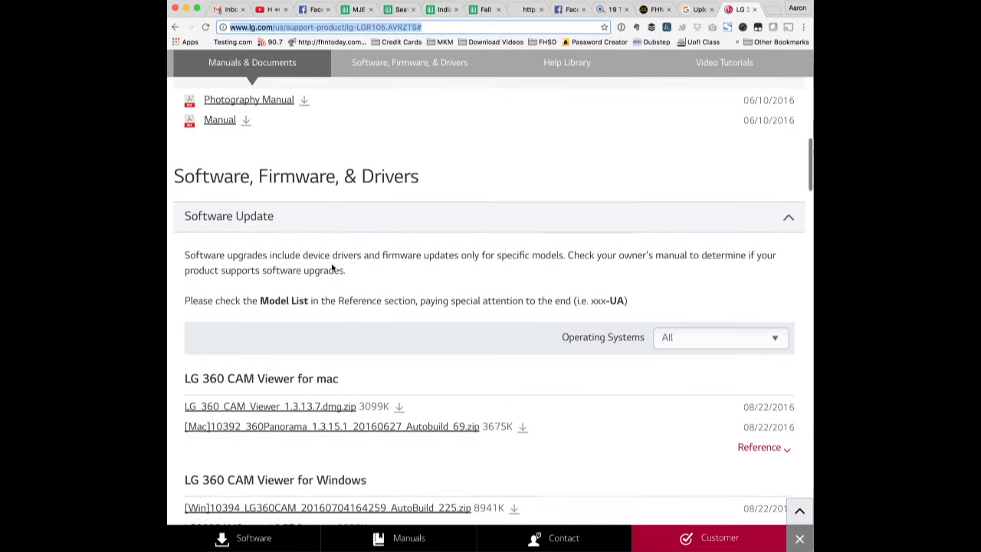
pyautogui.scroll(-3)
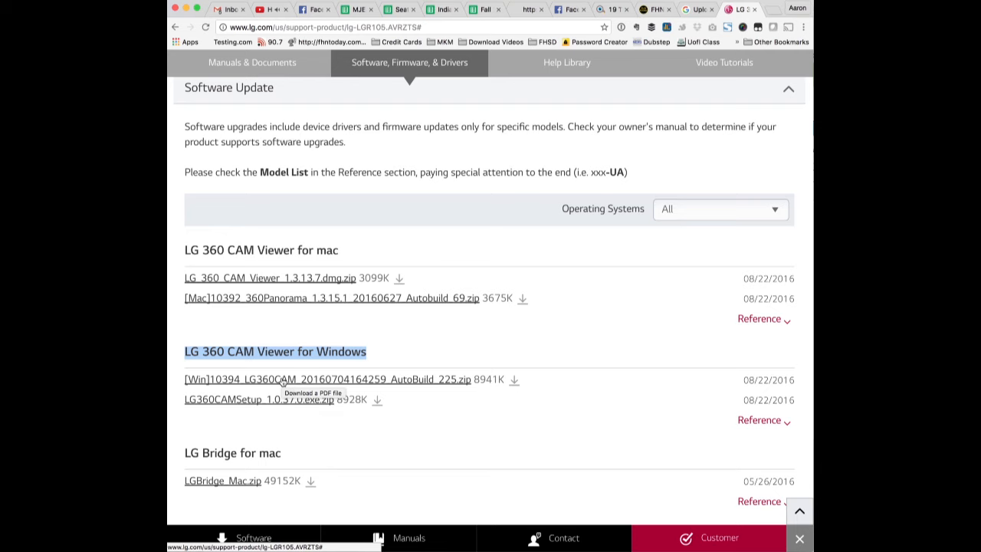
pyautogui.moveTo(282, 380)
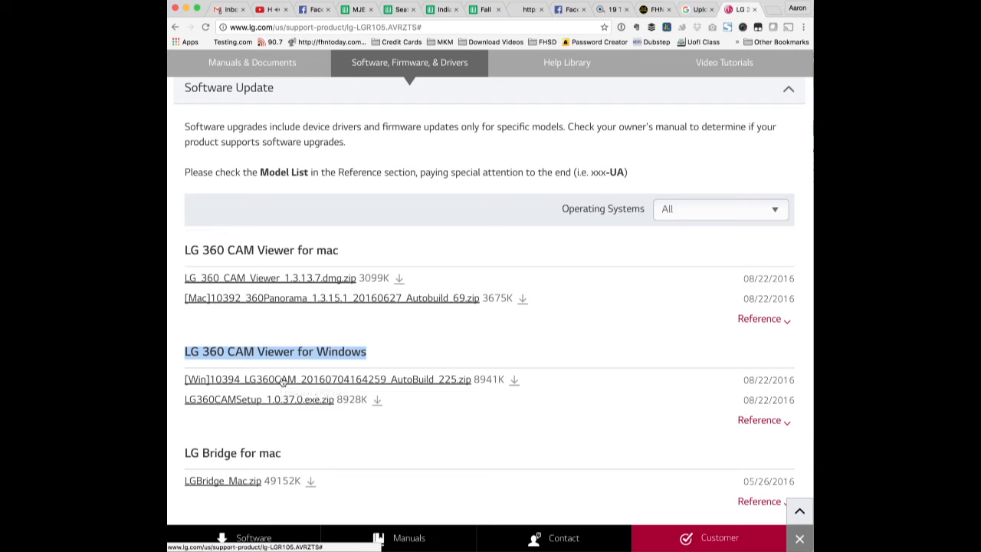
pyautogui.moveTo(282, 380)
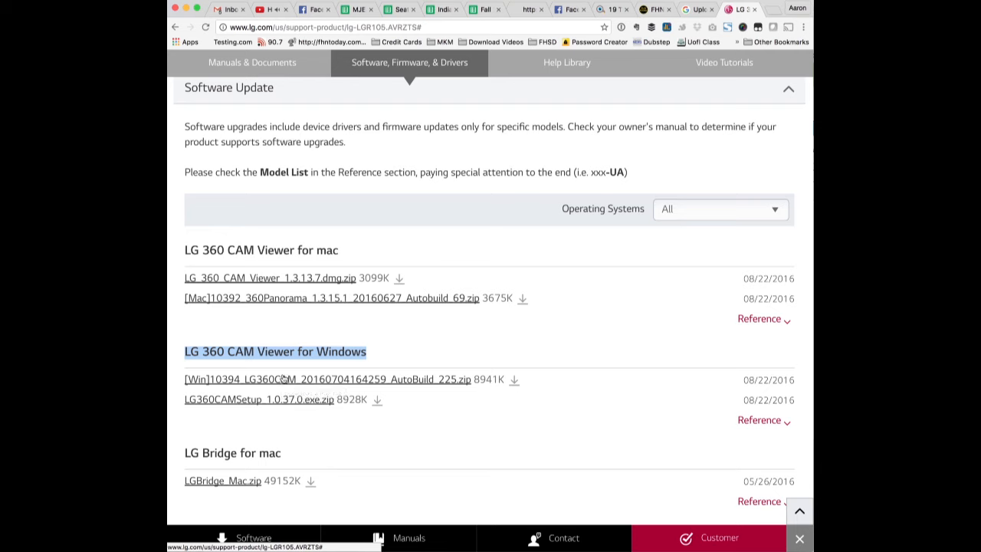